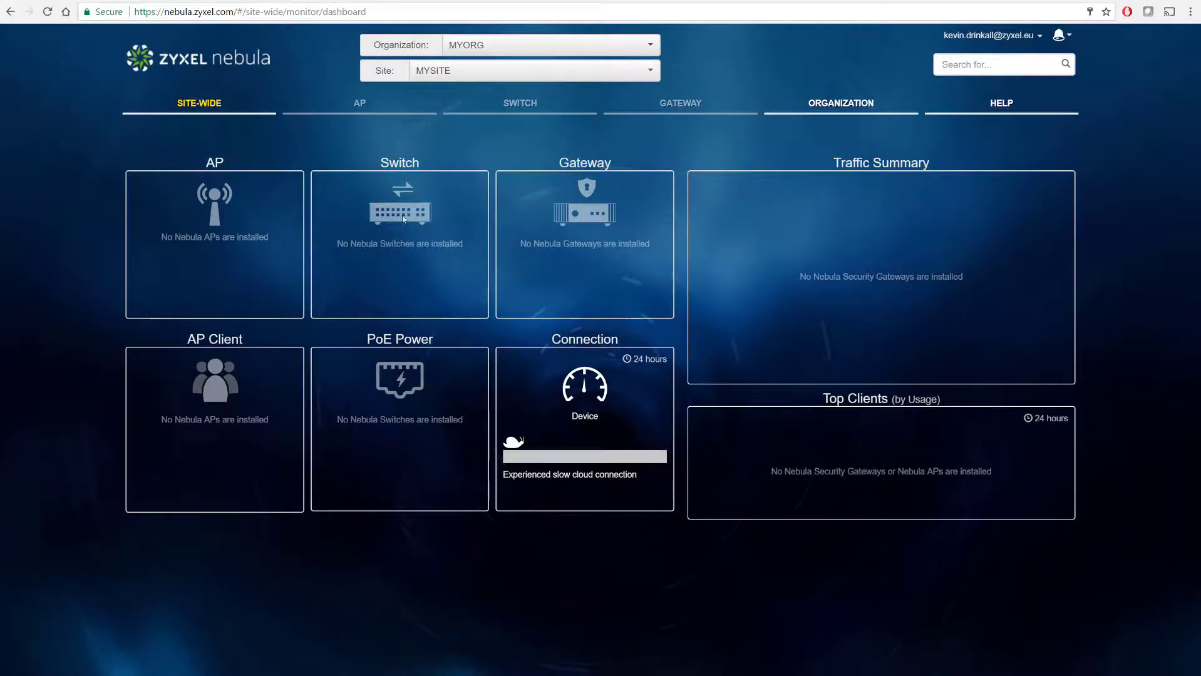
Go to the SSIDs page under the AP Configure menu
{"action": "left_click", "coordinate": [360, 103]}
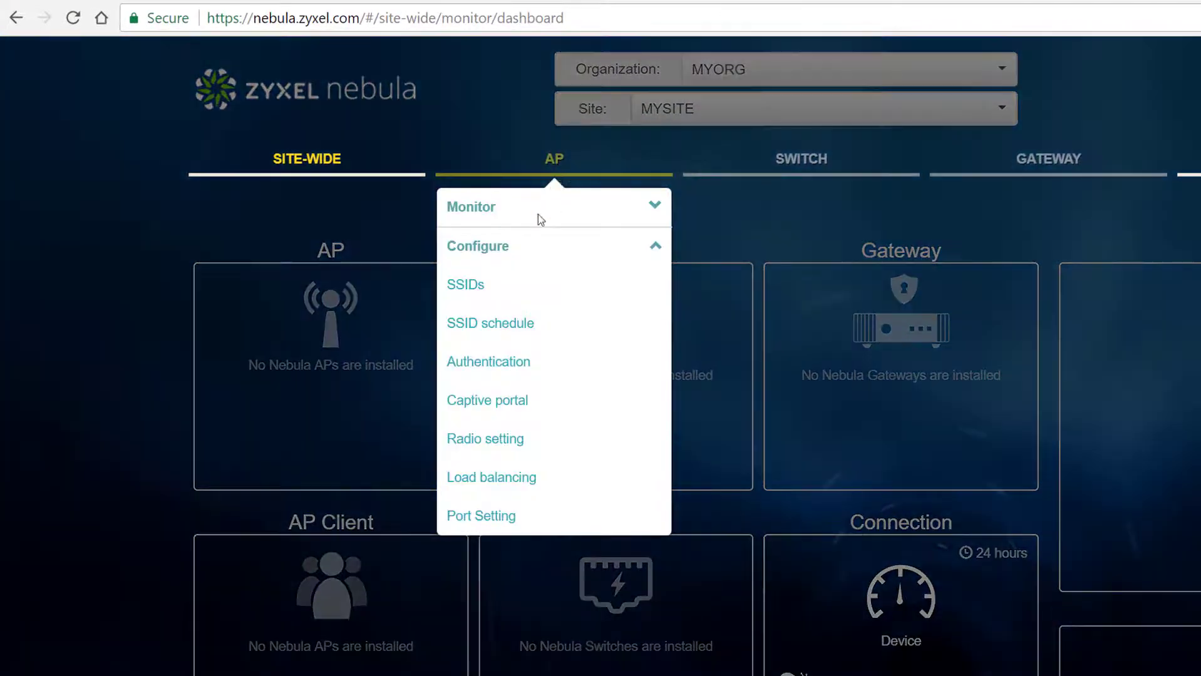
{"action": "left_click", "coordinate": [464, 284]}
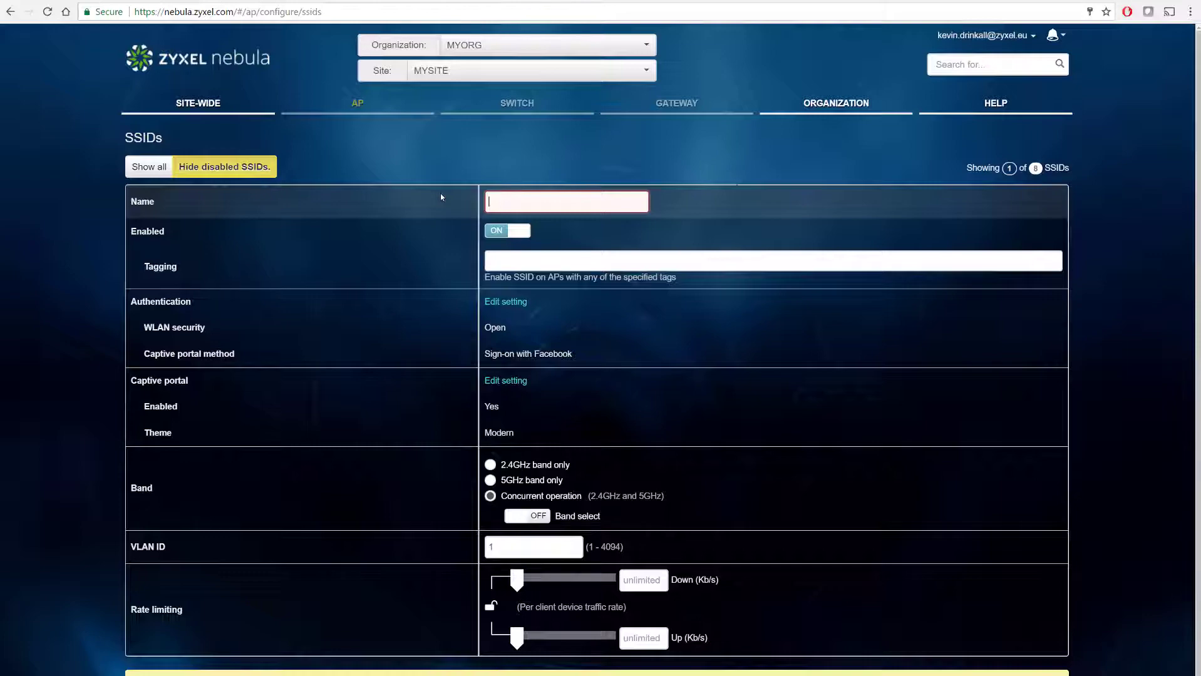
Enter 'WIFI NAME' as SSID1's name and open its Authentication settings
{"action": "type", "text": "WIFI NAME"}
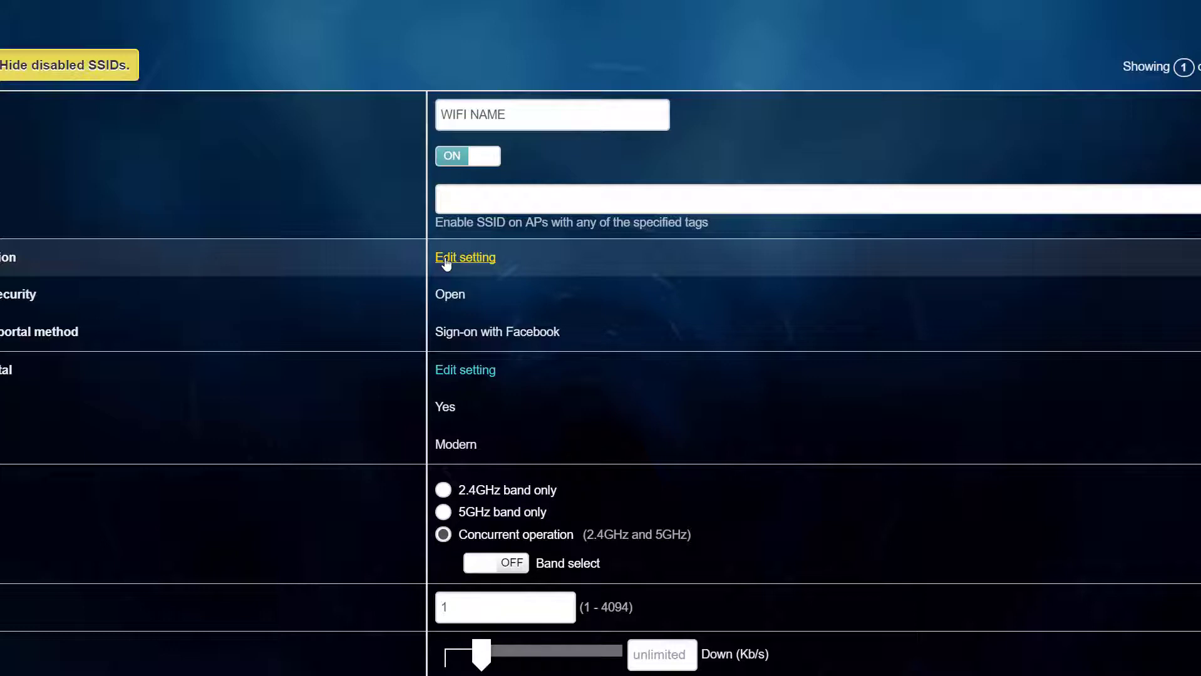
{"action": "scroll", "scroll_direction": "down", "scroll_amount": 3}
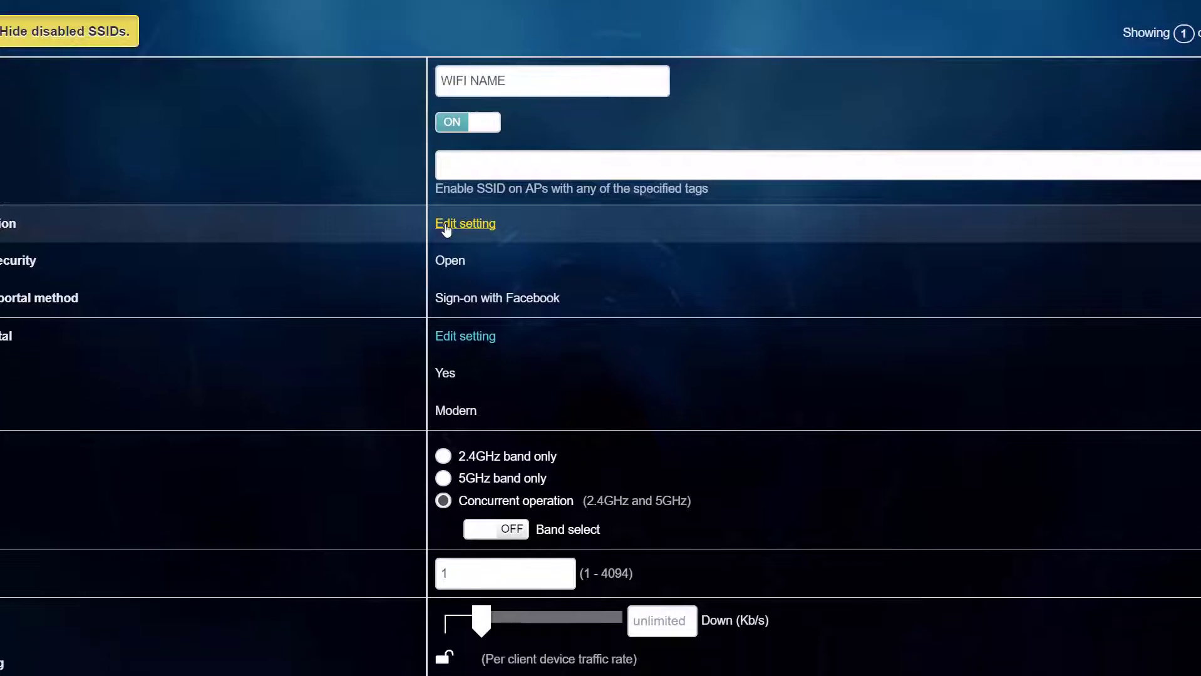
{"action": "scroll", "scroll_direction": "down", "scroll_amount": 3}
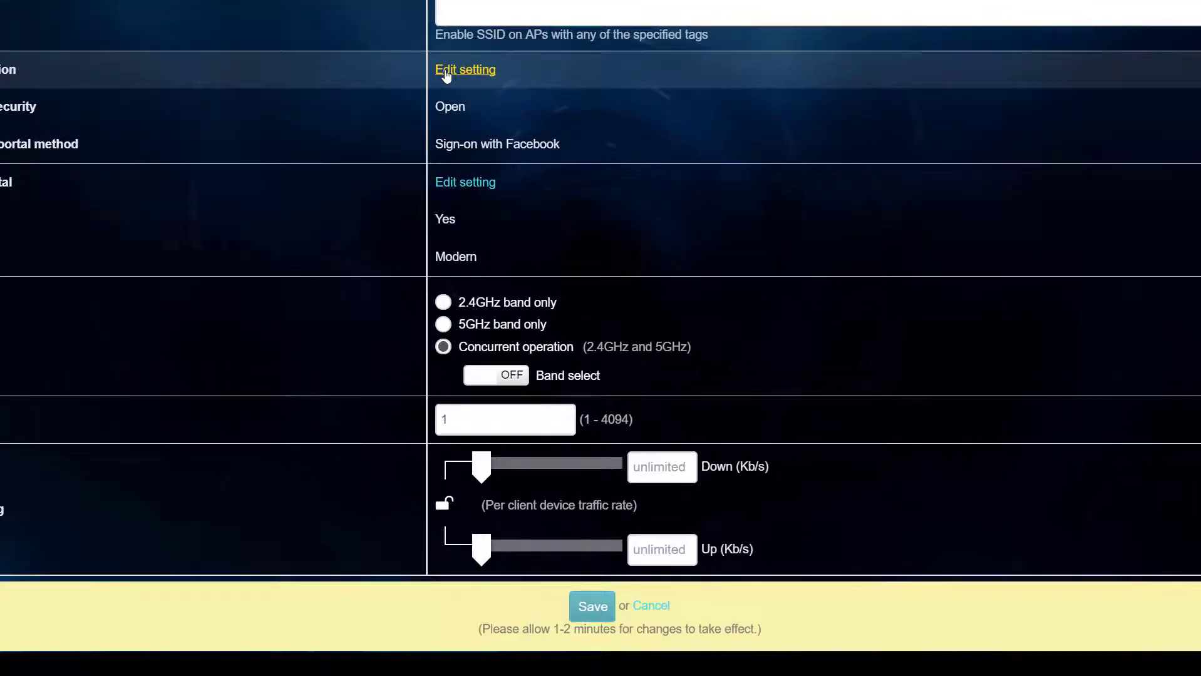
{"action": "left_click", "coordinate": [591, 606]}
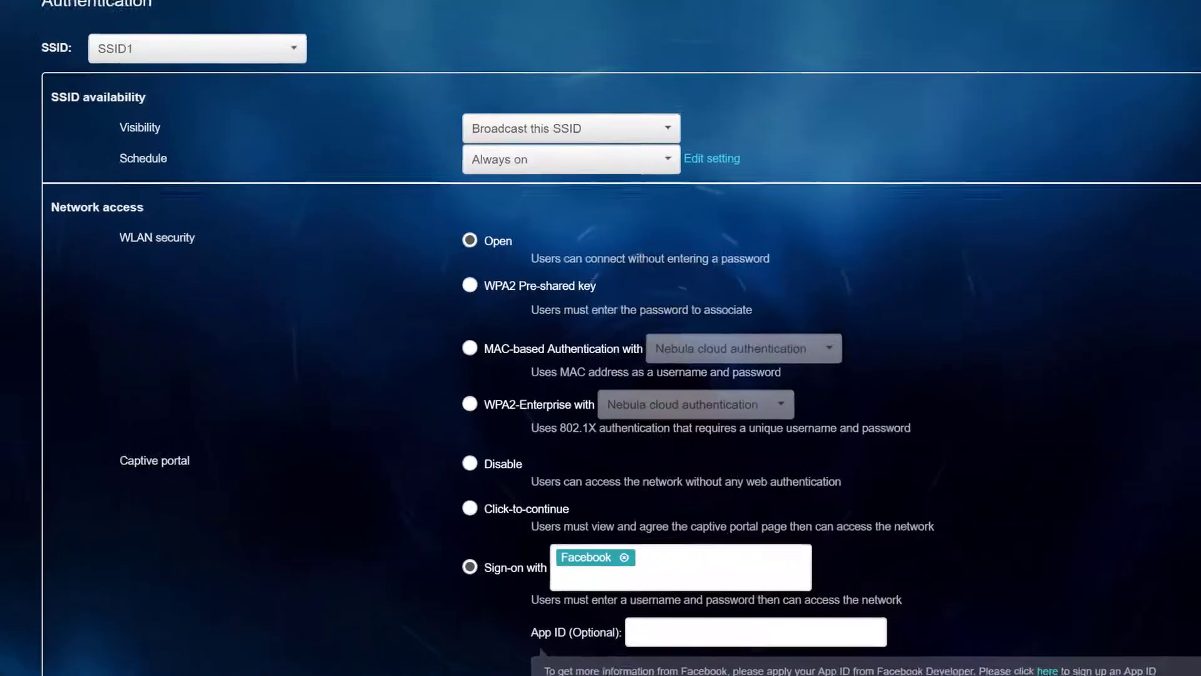
Set SSID1's WLAN security to WPA2 pre-shared key and save
{"action": "scroll", "scroll_direction": "down", "scroll_amount": 3}
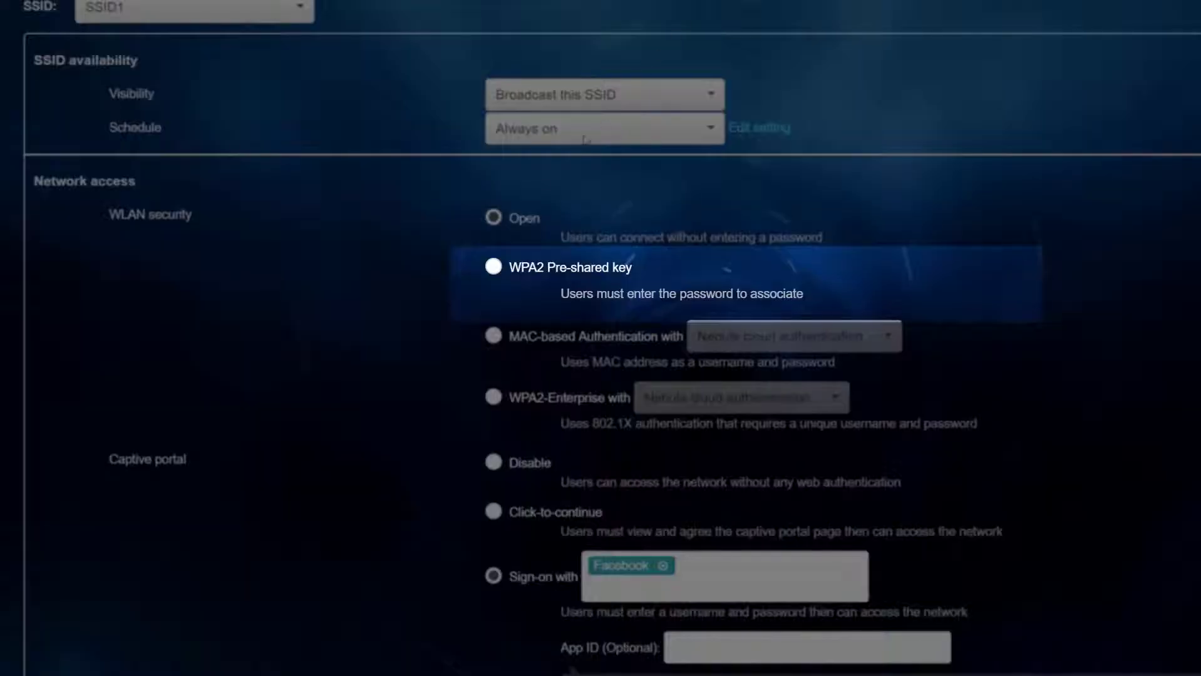
{"action": "left_click", "coordinate": [494, 267]}
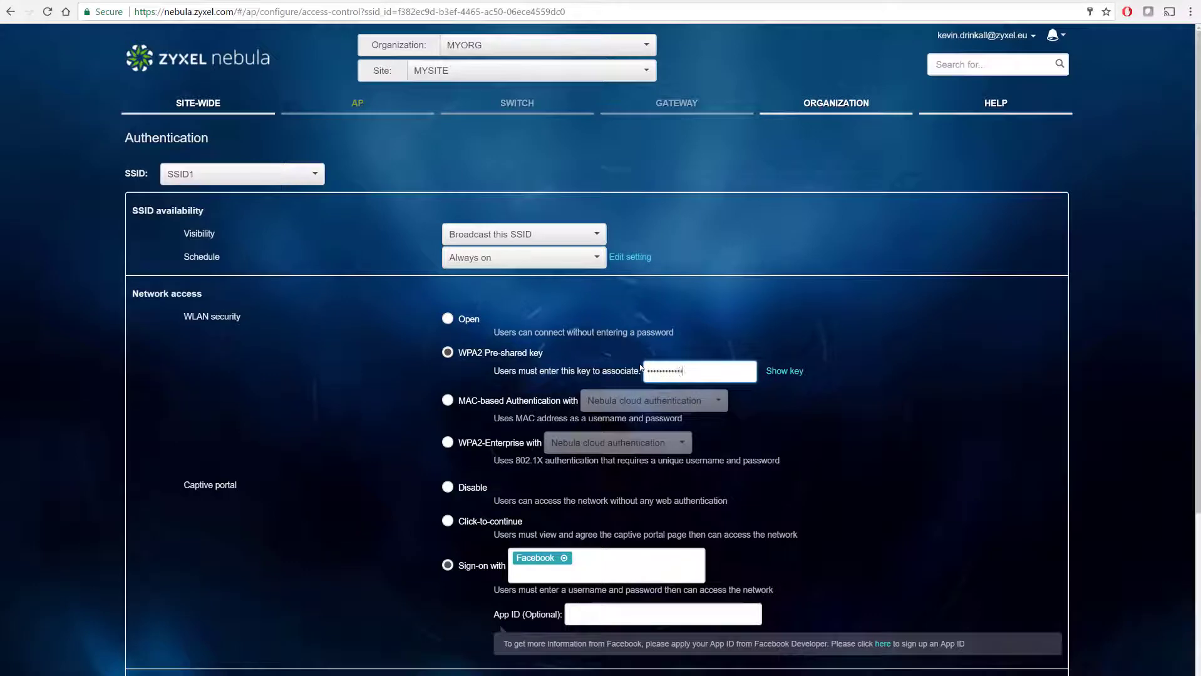
{"action": "scroll", "scroll_direction": "down", "scroll_amount": 3}
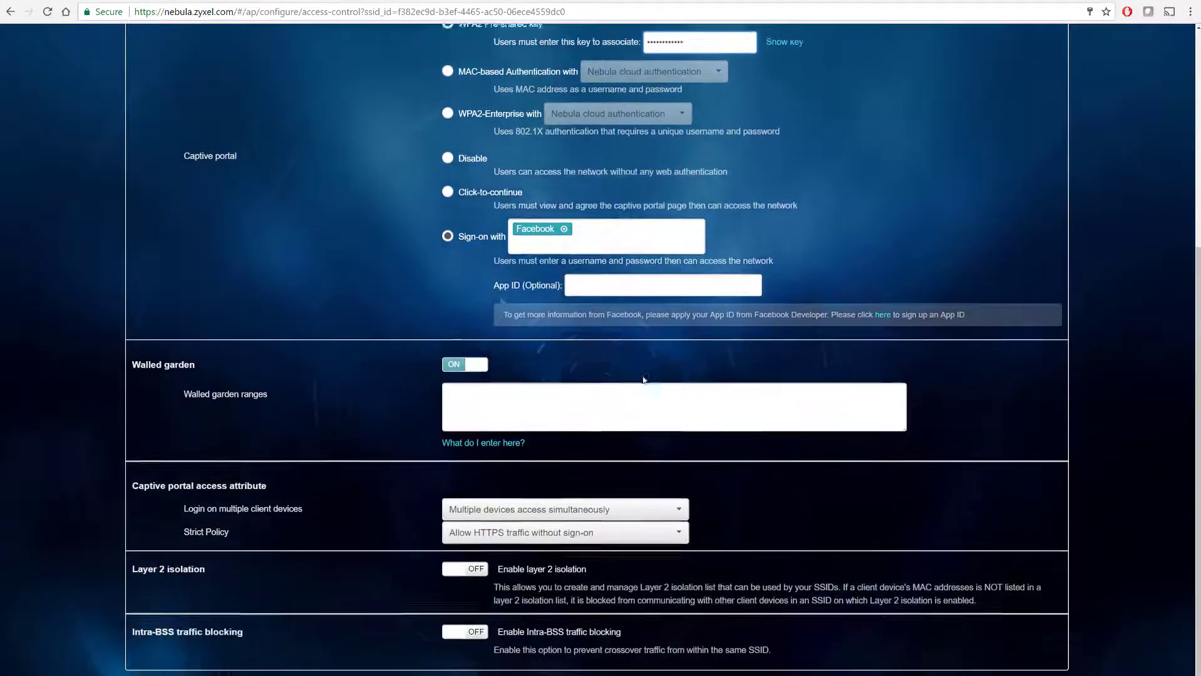
{"action": "scroll", "scroll_direction": "down", "scroll_amount": 3}
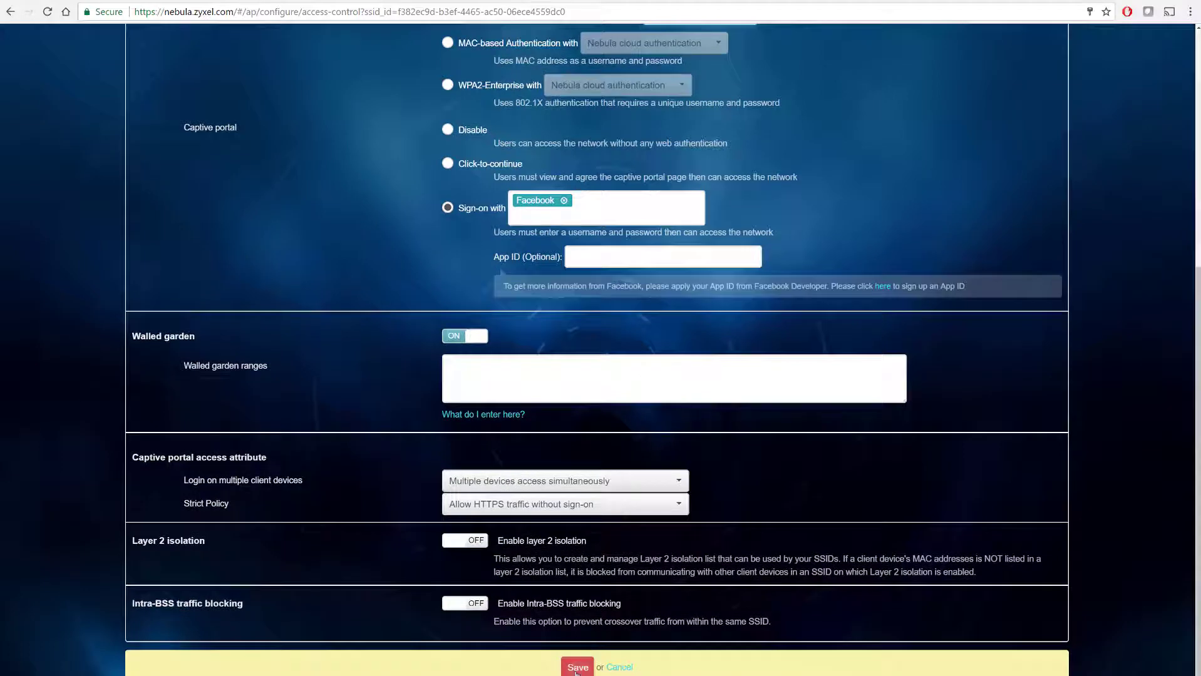
{"action": "left_click", "coordinate": [576, 667]}
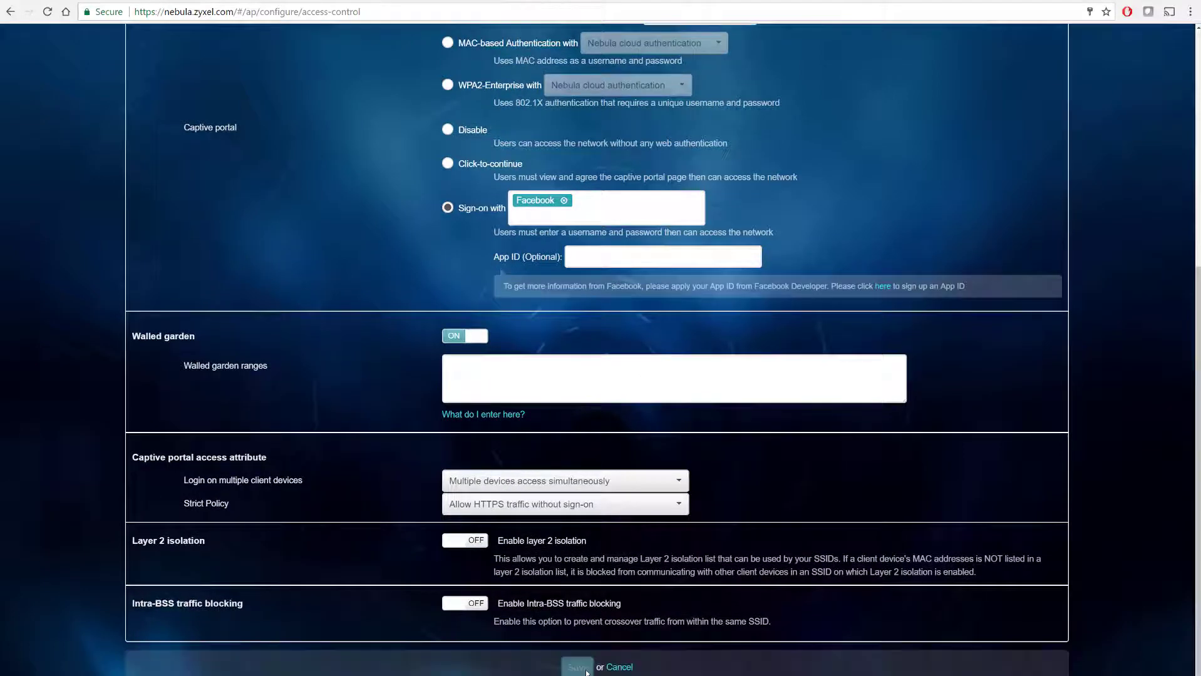
{"action": "scroll", "scroll_direction": "up", "scroll_amount": 3}
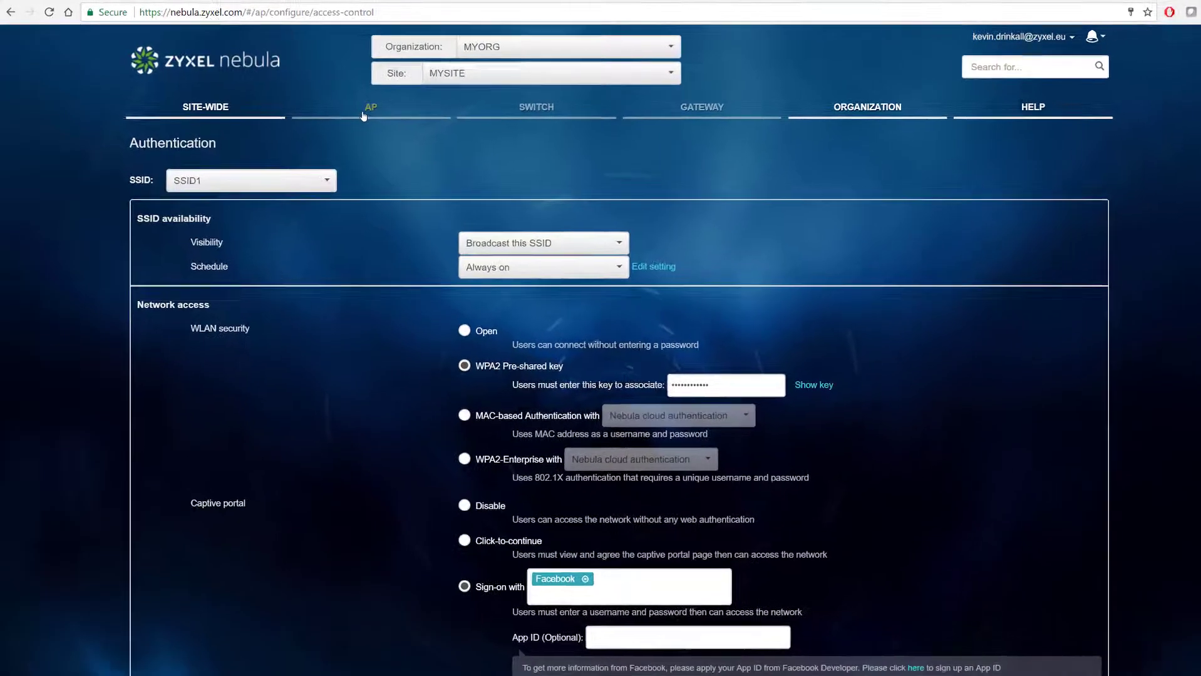
Go back to the SSIDs page from the AP menu
{"action": "left_click", "coordinate": [370, 107]}
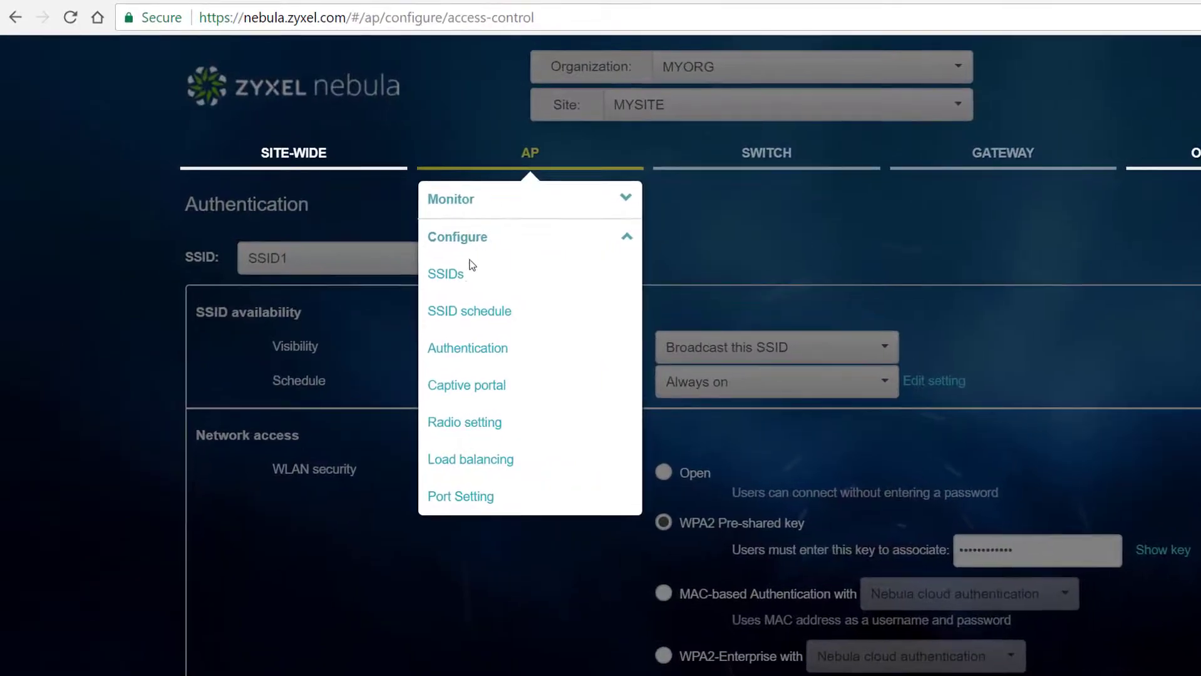
{"action": "left_click", "coordinate": [445, 274]}
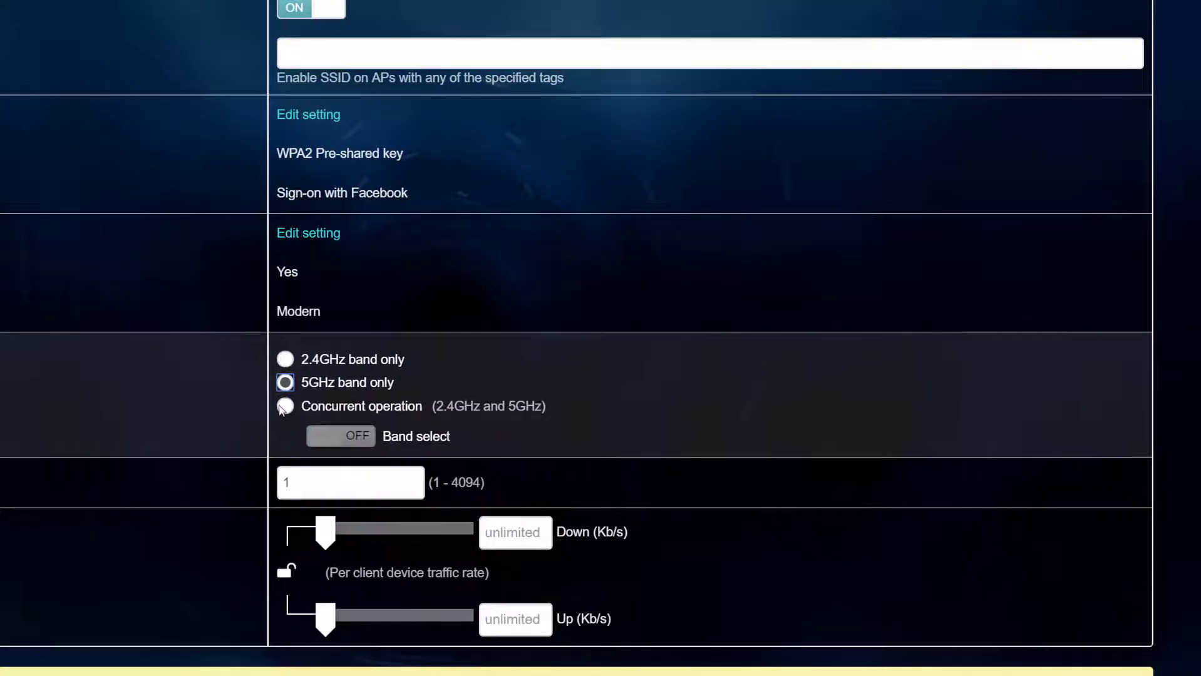
Set SSID1's band to Concurrent operation (2.4GHz and 5GHz)
{"action": "left_click", "coordinate": [284, 406]}
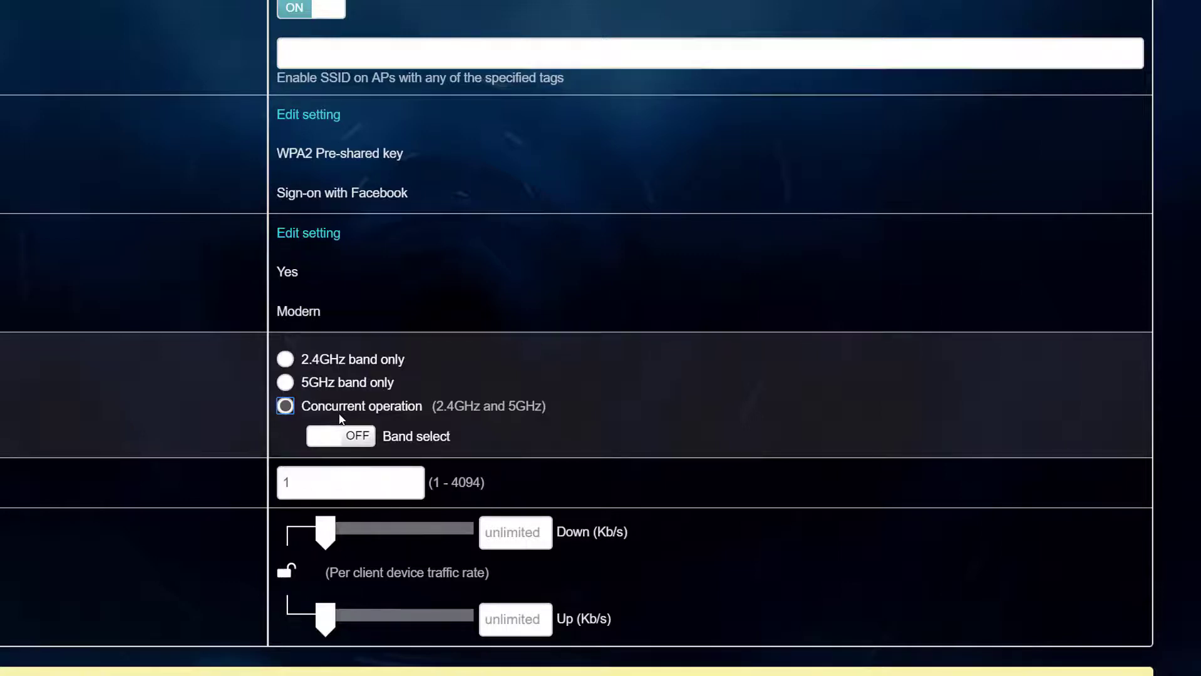
Switch the Band select toggle ON for SSID1
{"action": "left_click", "coordinate": [340, 436]}
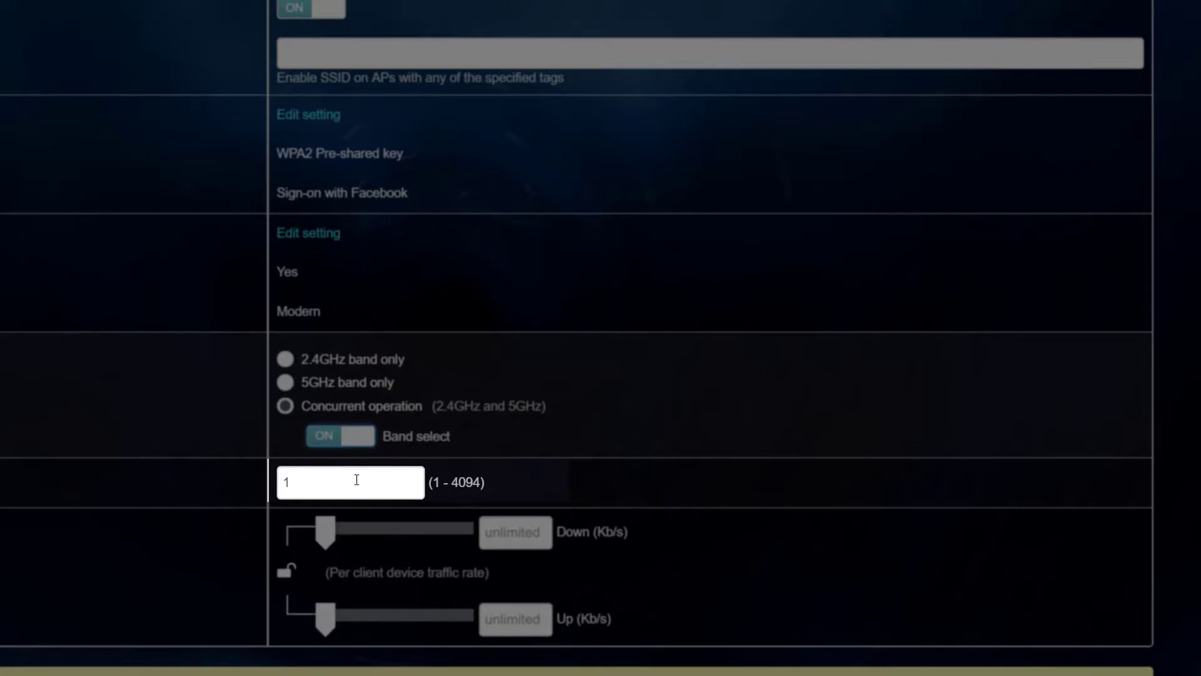
Limit SSID1's per-client download rate to about 69089 Kb/s, upload unlimited
{"action": "left_click_drag", "start_coordinate": [321, 531], "coordinate": [360, 531]}
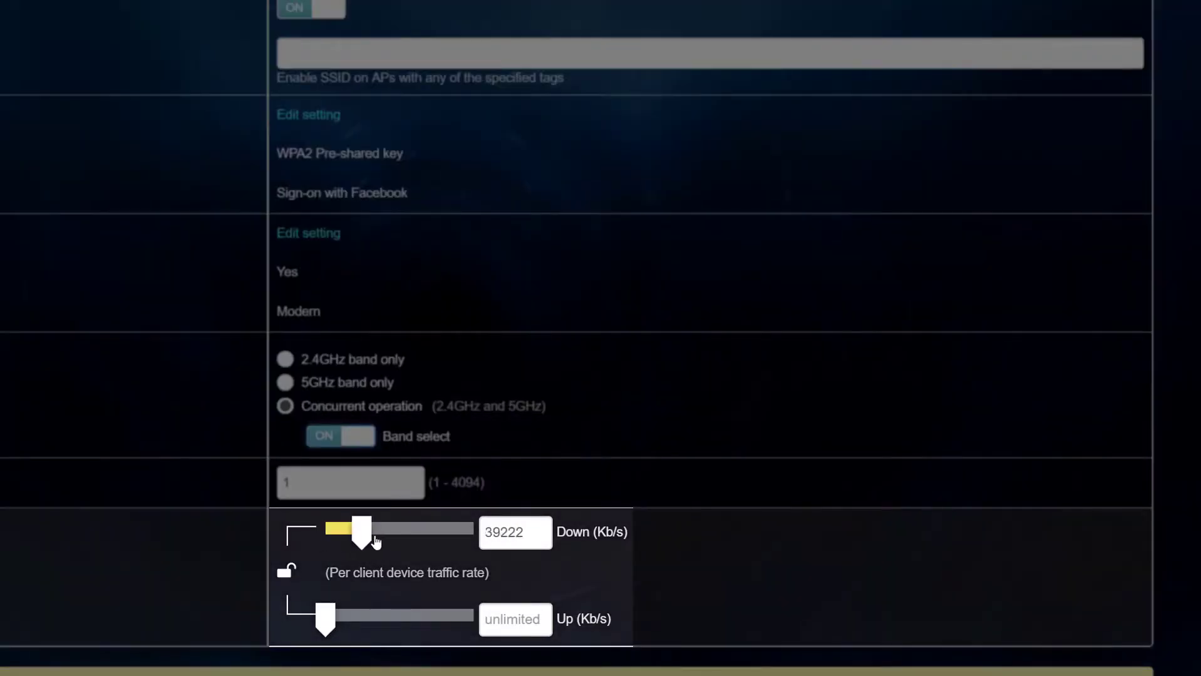
{"action": "left_click_drag", "start_coordinate": [360, 528], "coordinate": [389, 528]}
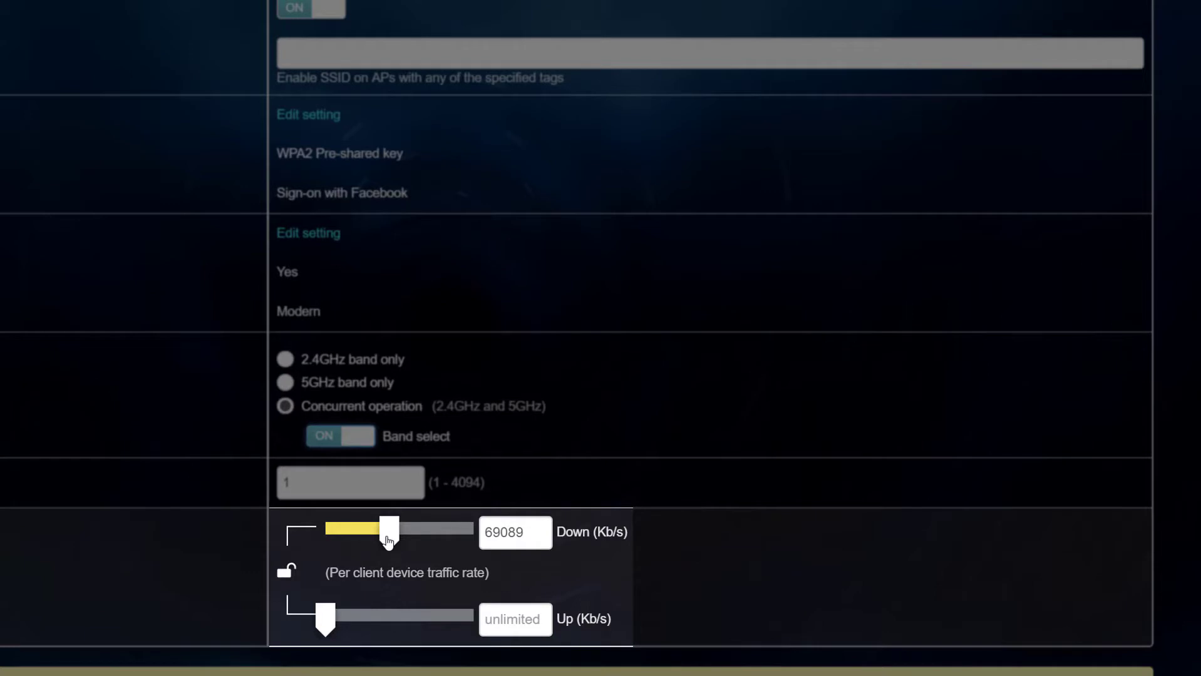
{"action": "left_click_drag", "start_coordinate": [391, 529], "coordinate": [341, 529]}
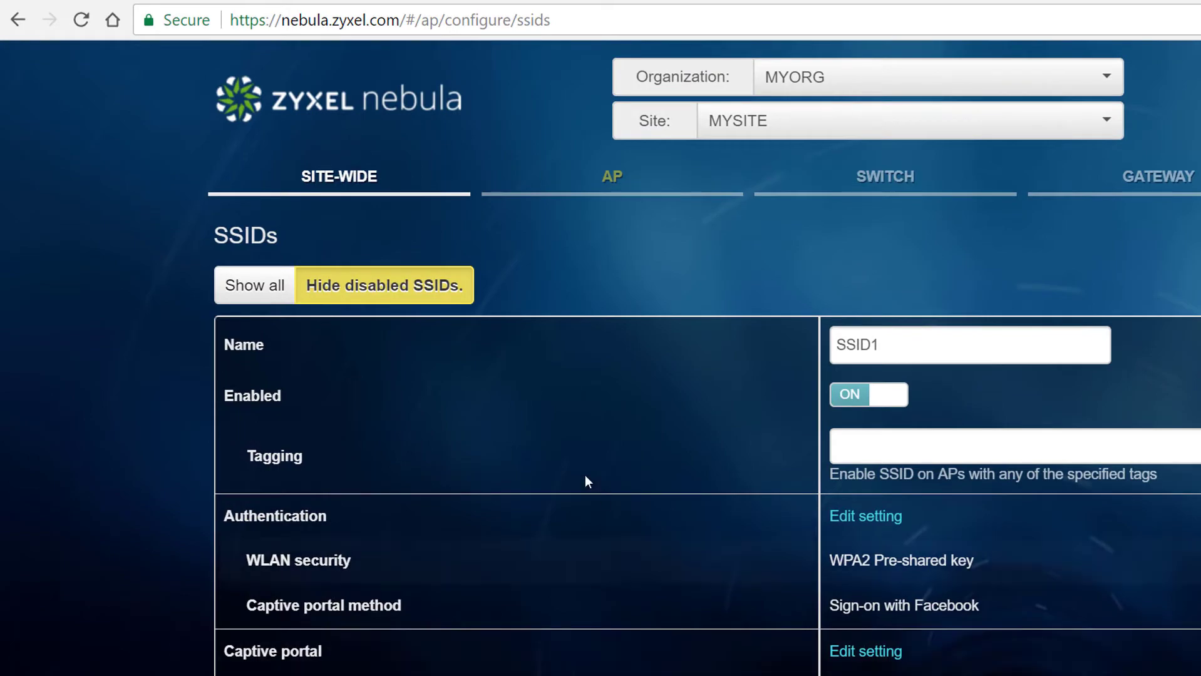
Show all eight SSIDs, toggling SSID2 on and back off
{"action": "left_click", "coordinate": [255, 285]}
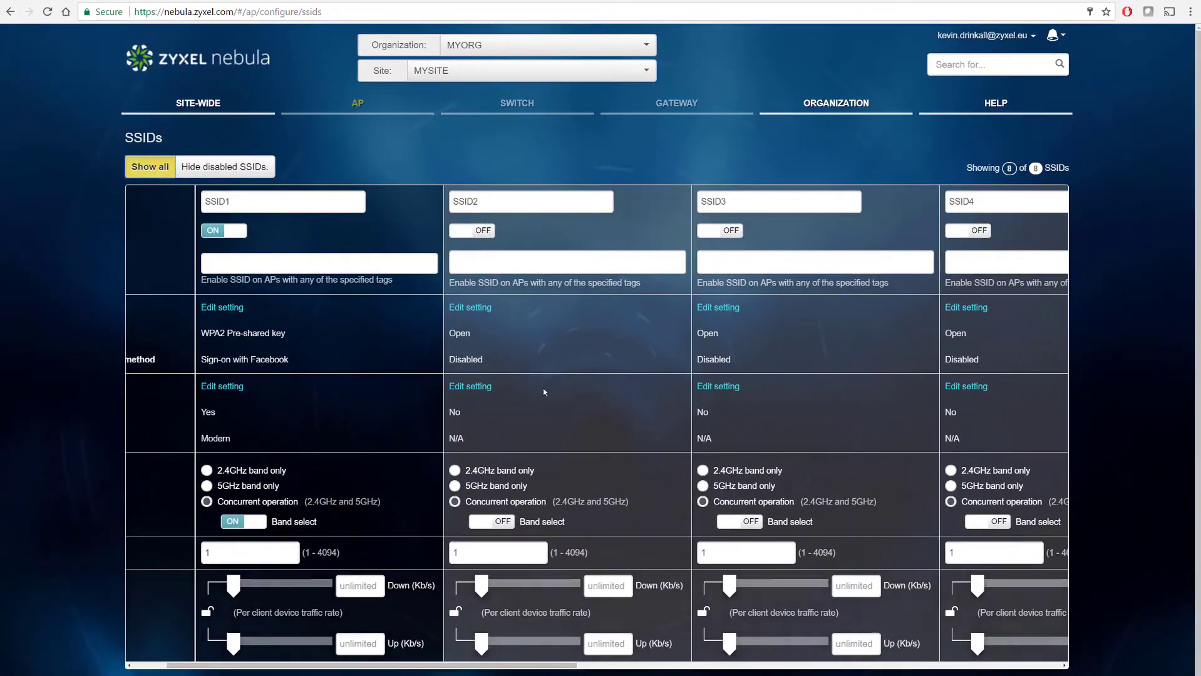
{"action": "left_click", "coordinate": [472, 231]}
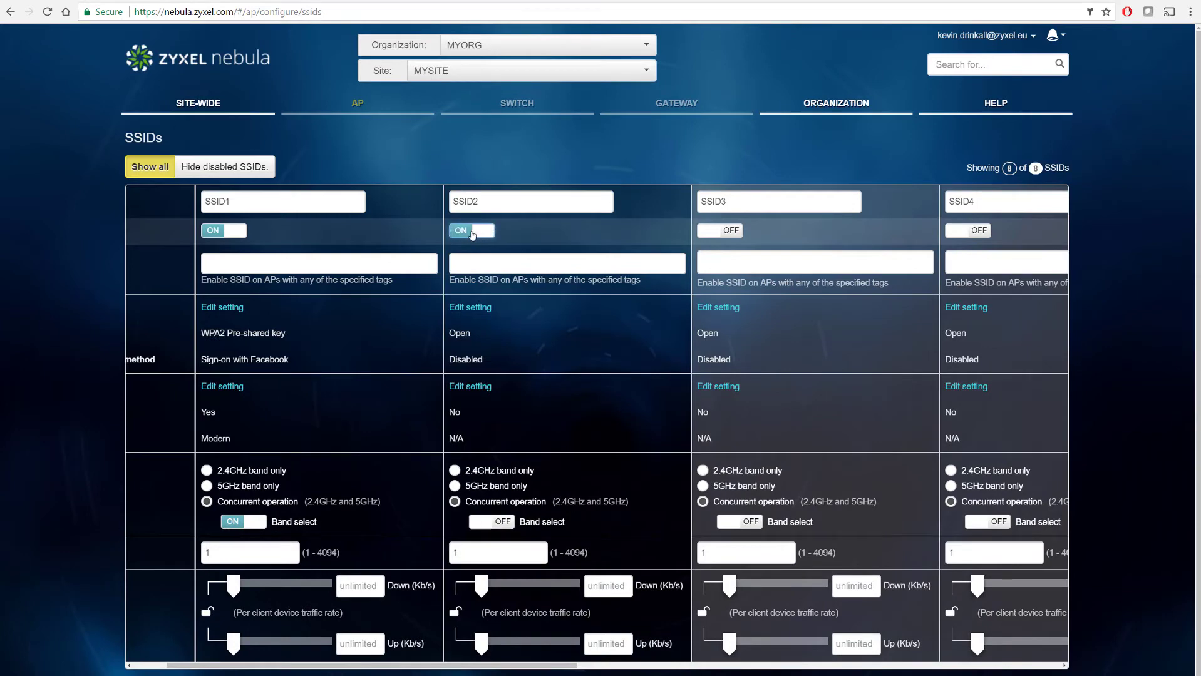
{"action": "left_click", "coordinate": [471, 231]}
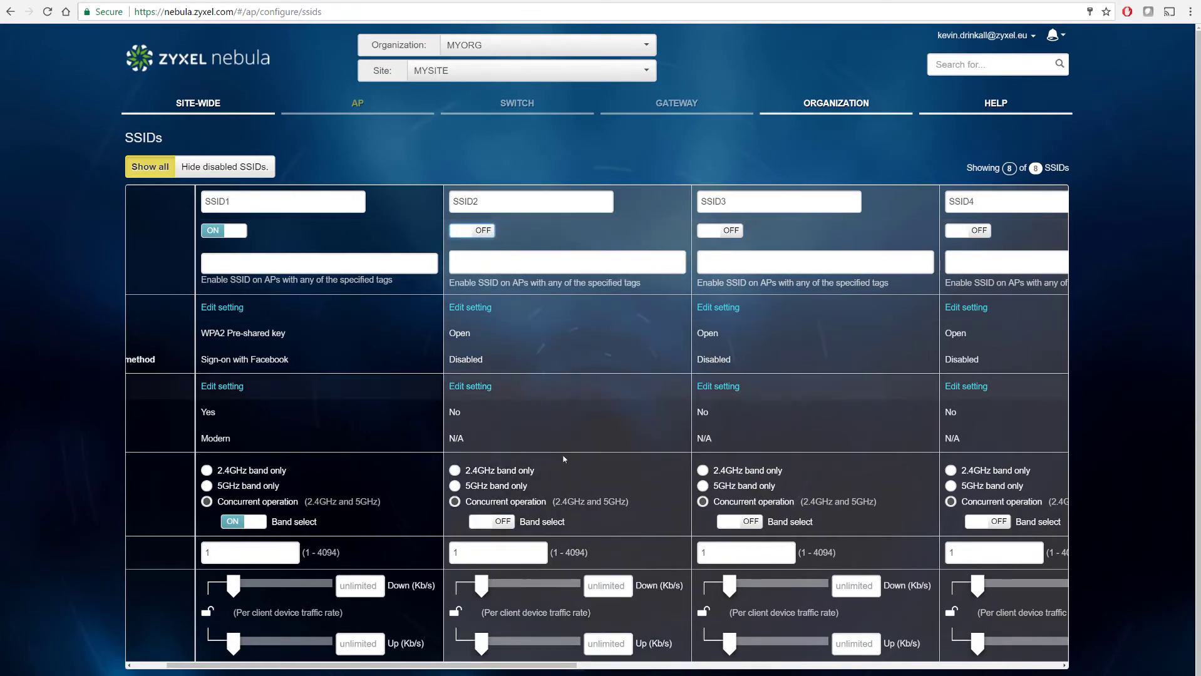